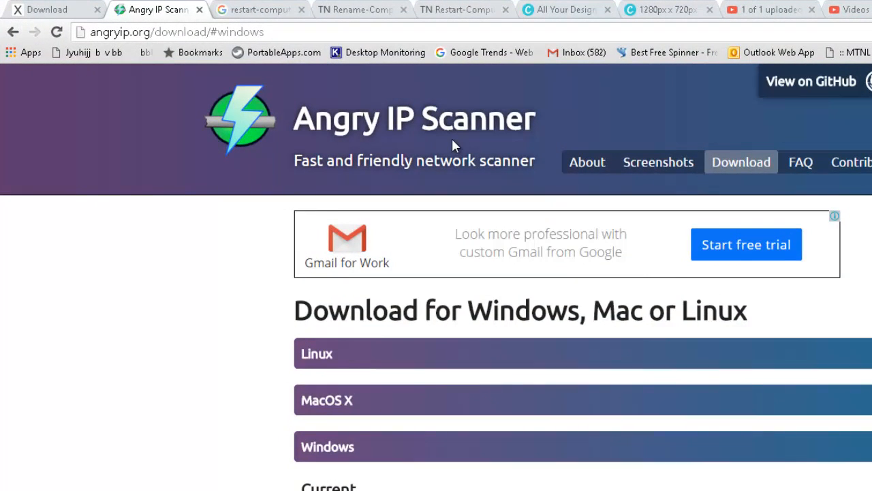
Step: Expand the Windows download options for Angry IP Scanner 3.4.1 on angryip.org
left_click(176, 32)
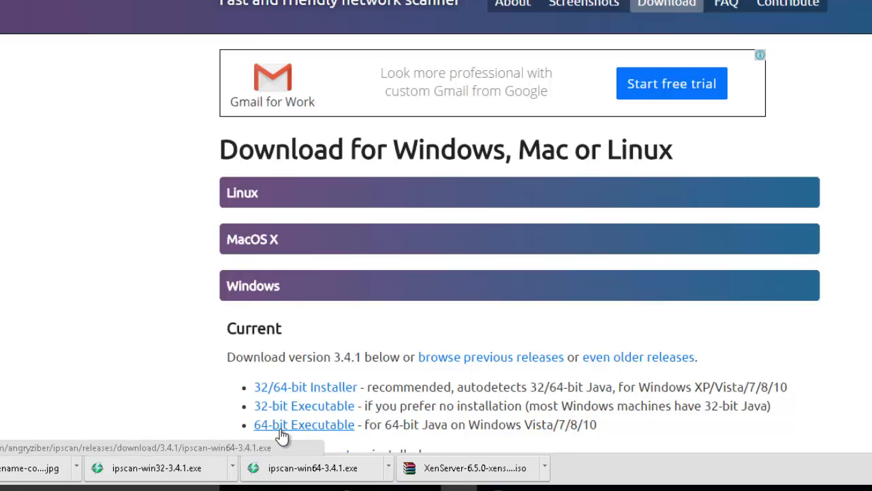
mouse_move(208, 418)
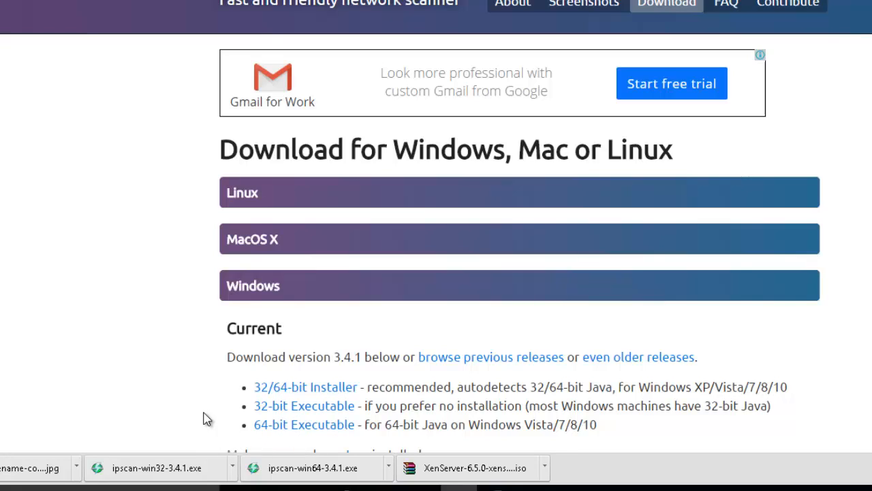
mouse_move(258, 413)
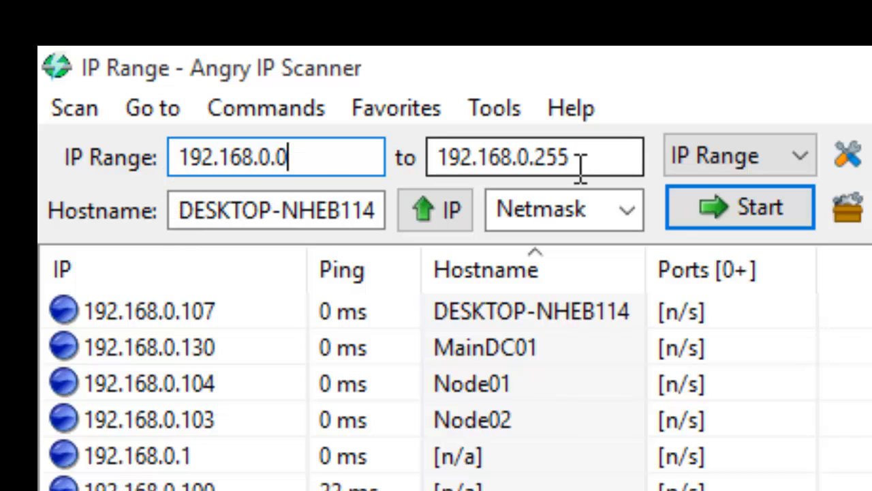
Step: Set the range end address to 192.168.0.255
left_click(535, 157)
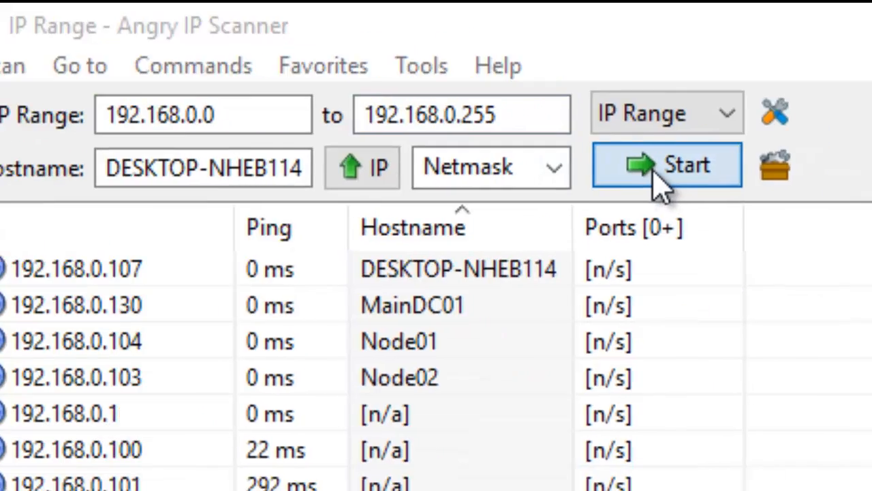
Step: Start scanning the 192.168.0.0–192.168.0.255 range
left_click(666, 165)
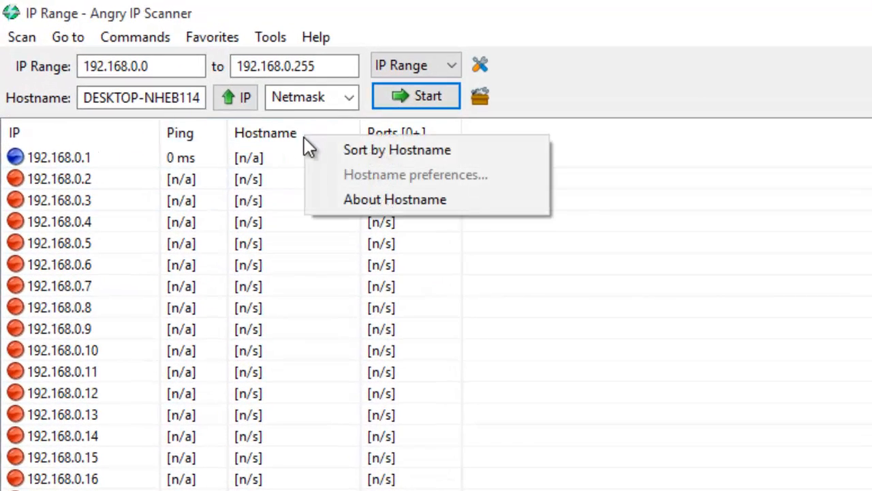
Step: Sort results by hostname so DESKTOP-NHEB114, MAINDC01, NODE01 and NODE02 come first
left_click(397, 149)
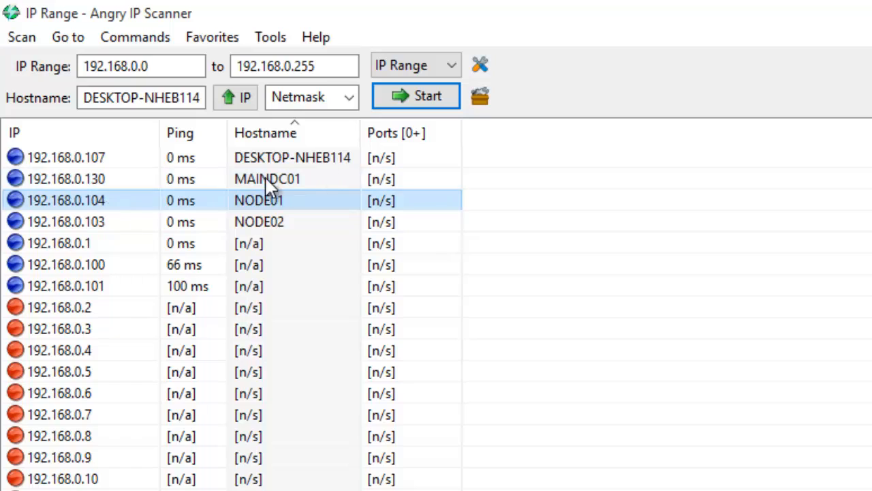
left_click(266, 178)
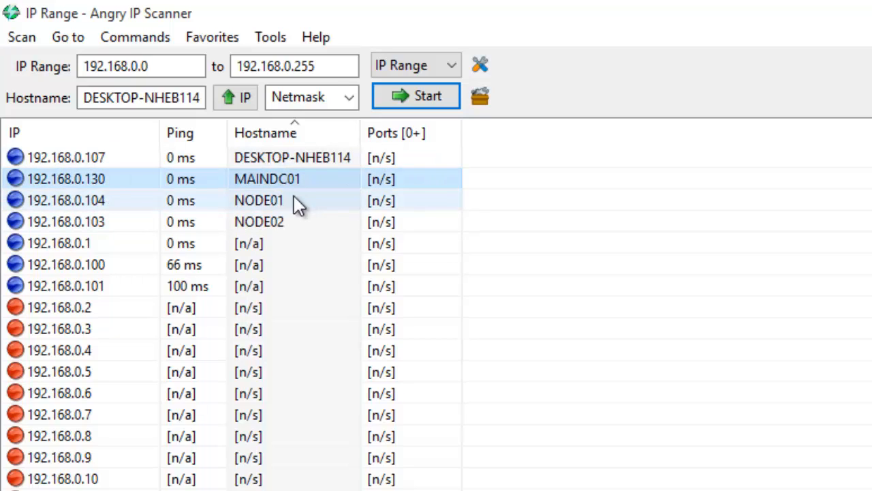
mouse_move(109, 206)
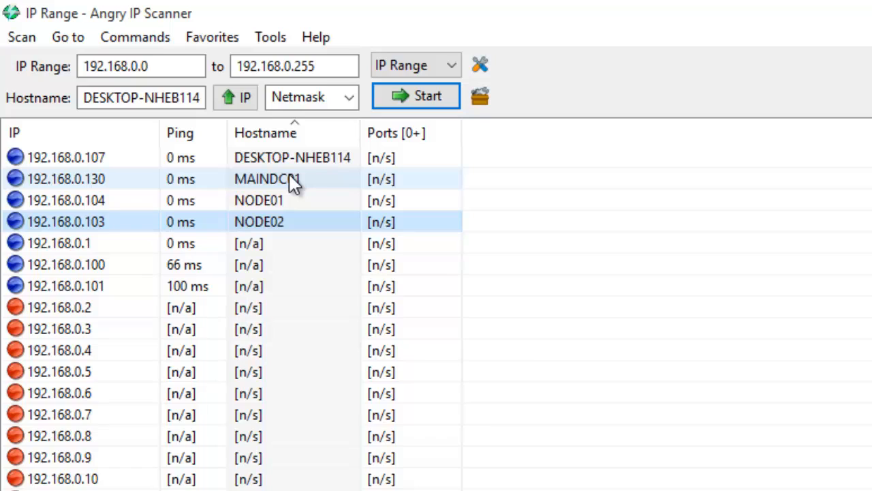
mouse_move(292, 191)
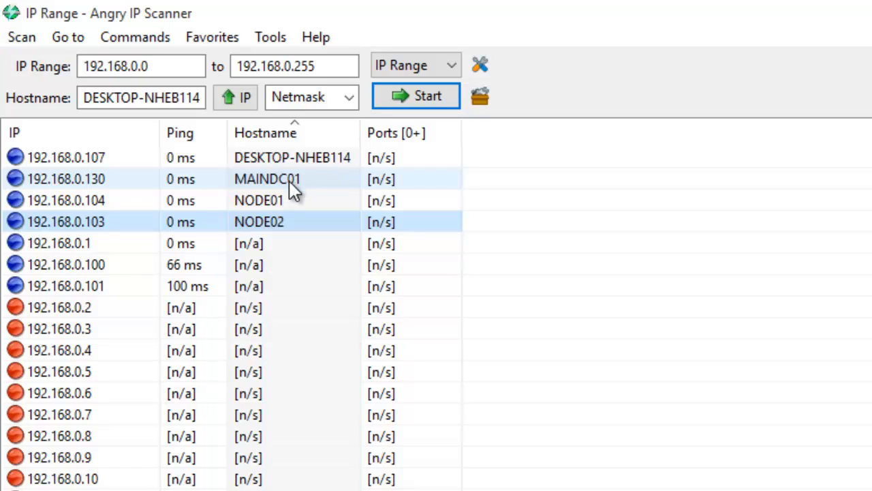